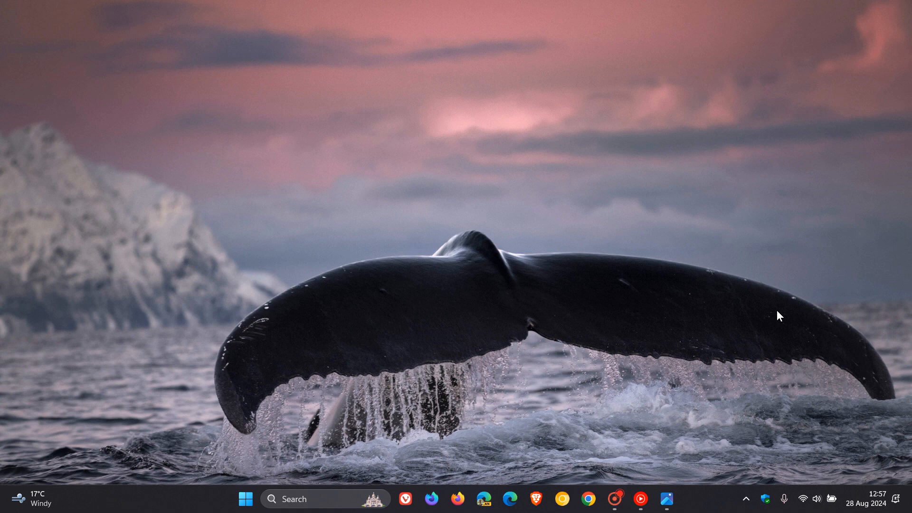
mouse_move(671, 490)
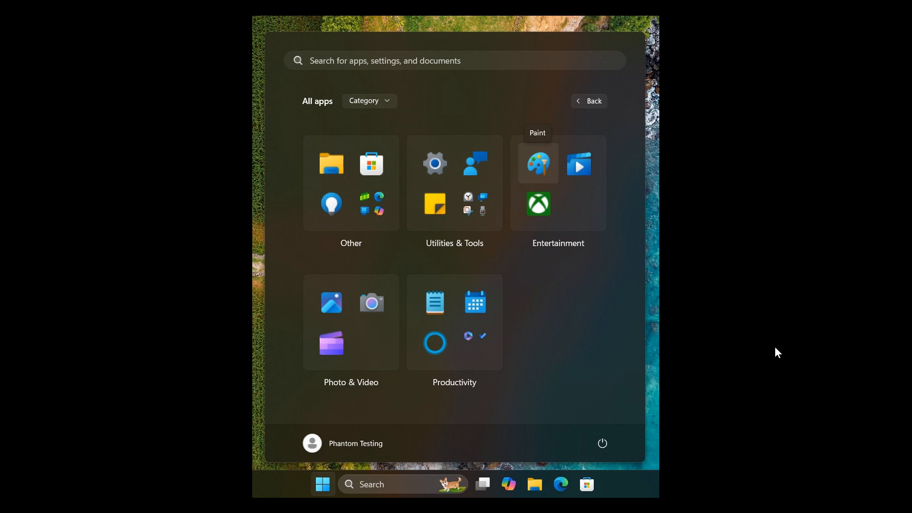
mouse_move(358, 131)
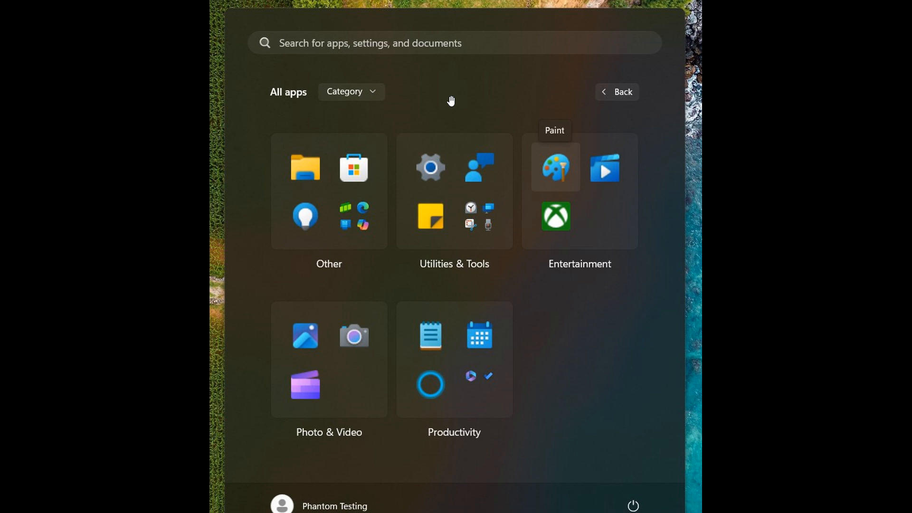
mouse_move(619, 299)
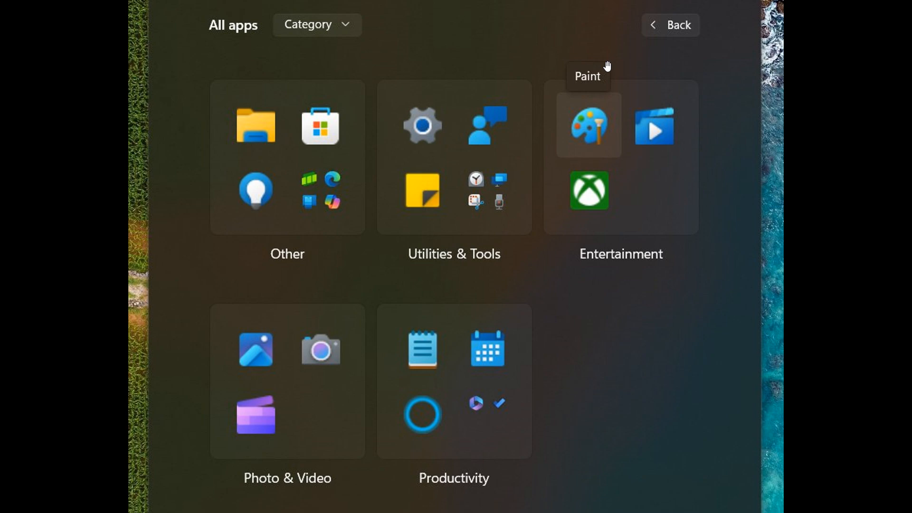
mouse_move(594, 135)
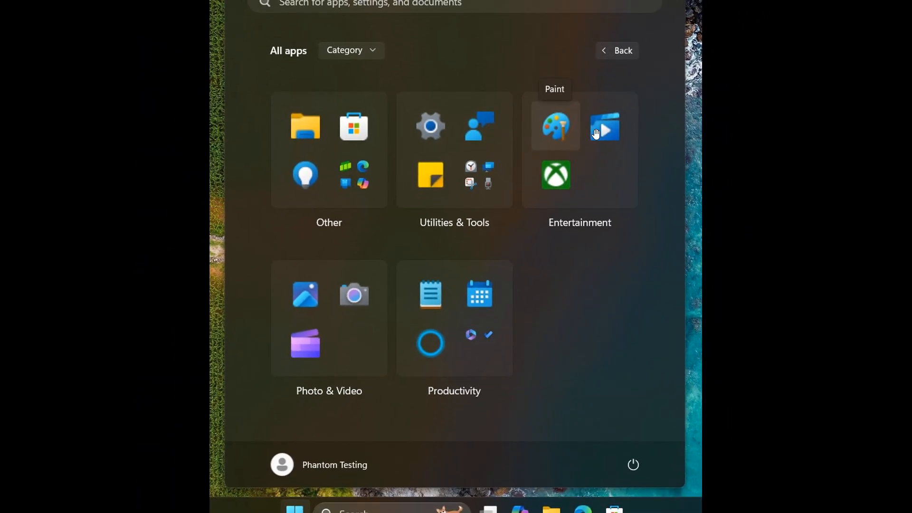
mouse_move(641, 306)
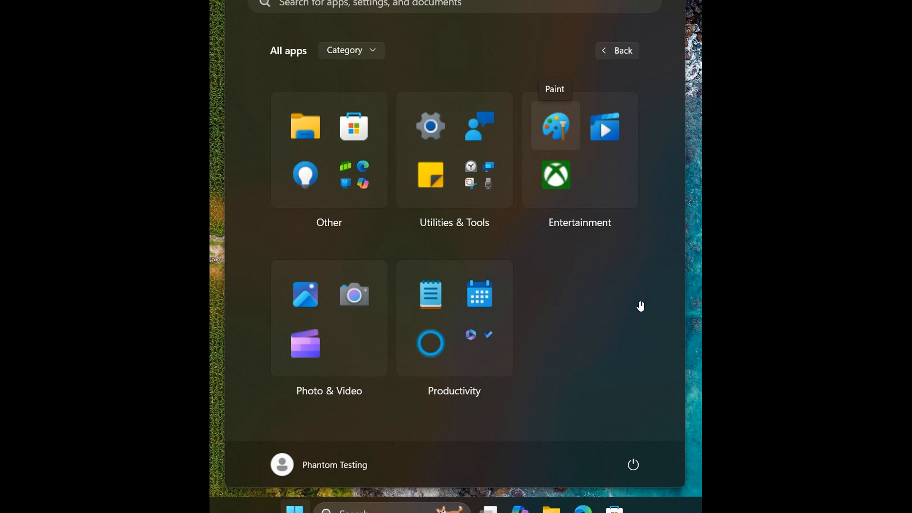
mouse_move(477, 228)
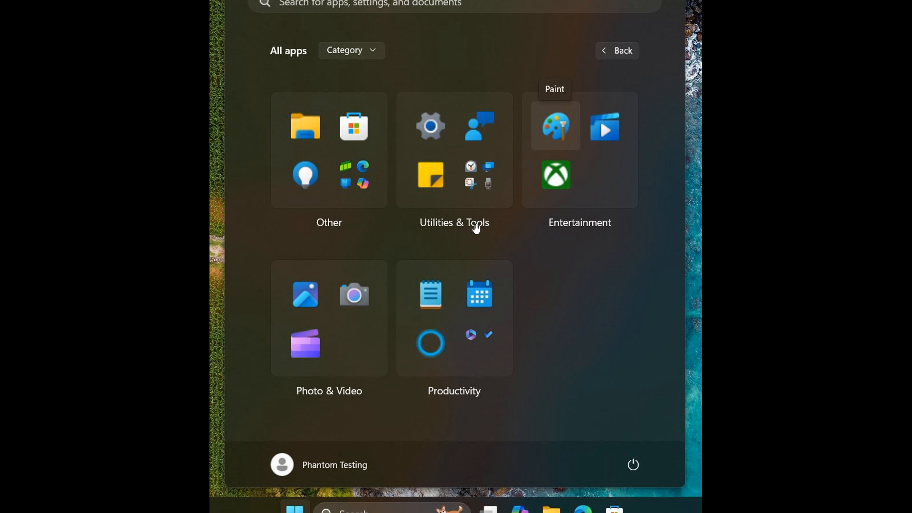
mouse_move(328, 399)
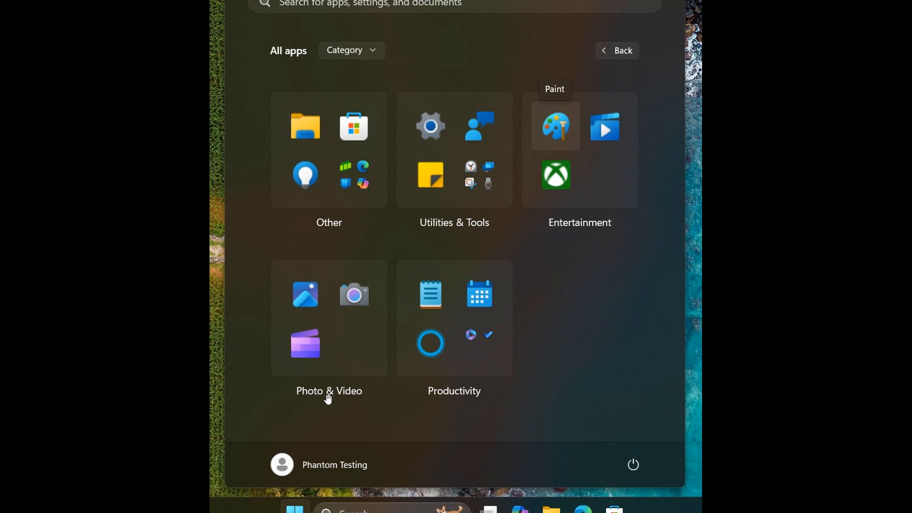
mouse_move(462, 402)
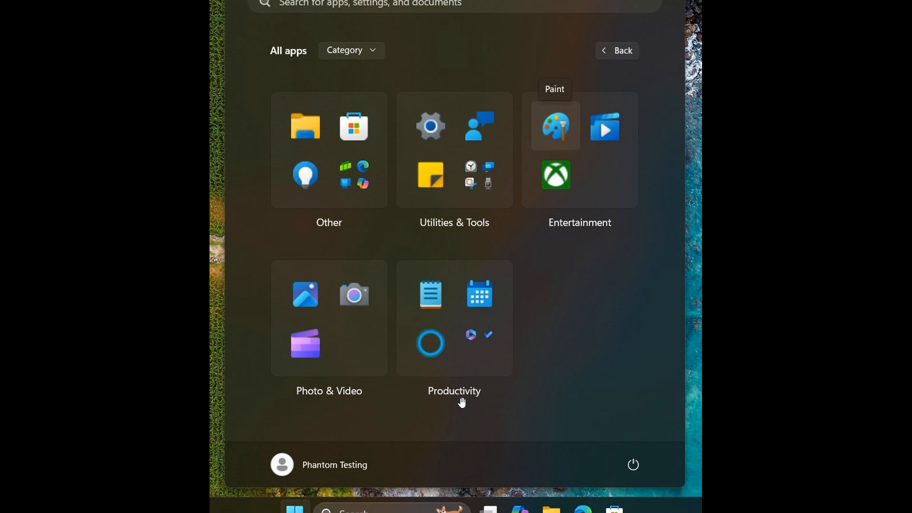
mouse_move(608, 366)
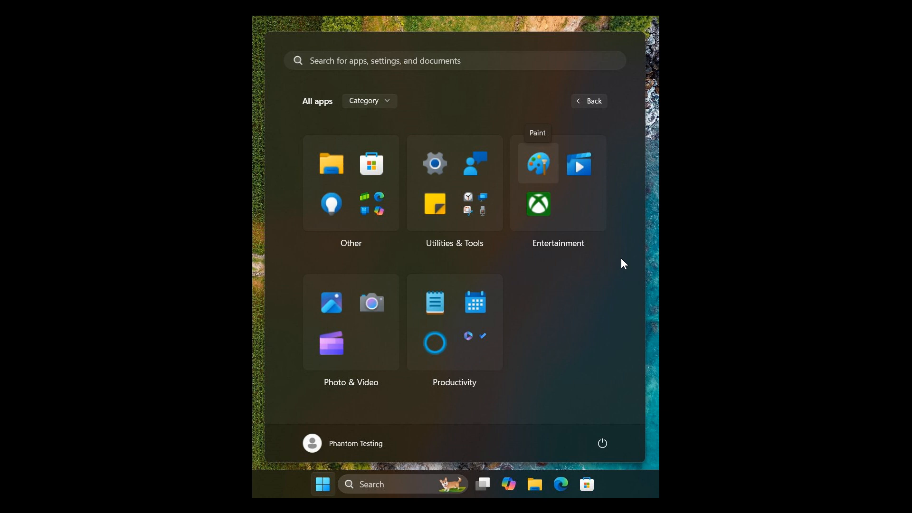
mouse_move(381, 405)
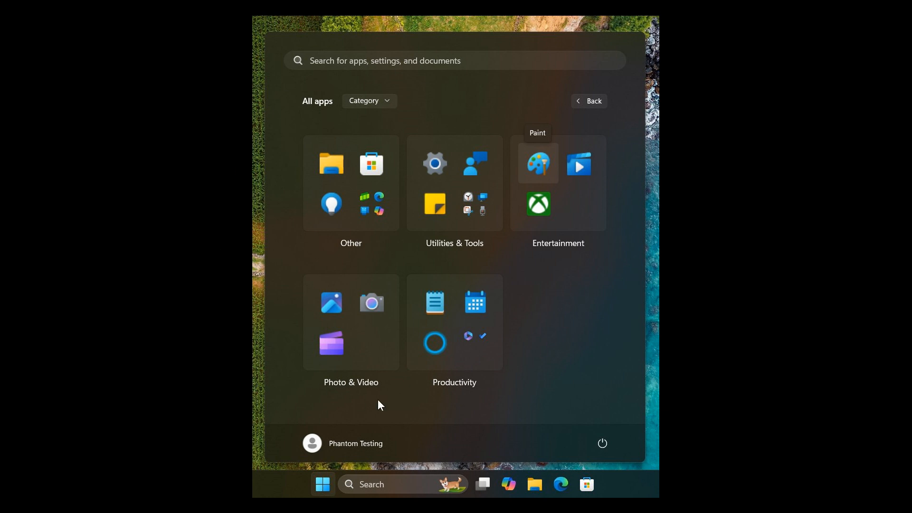
mouse_move(569, 329)
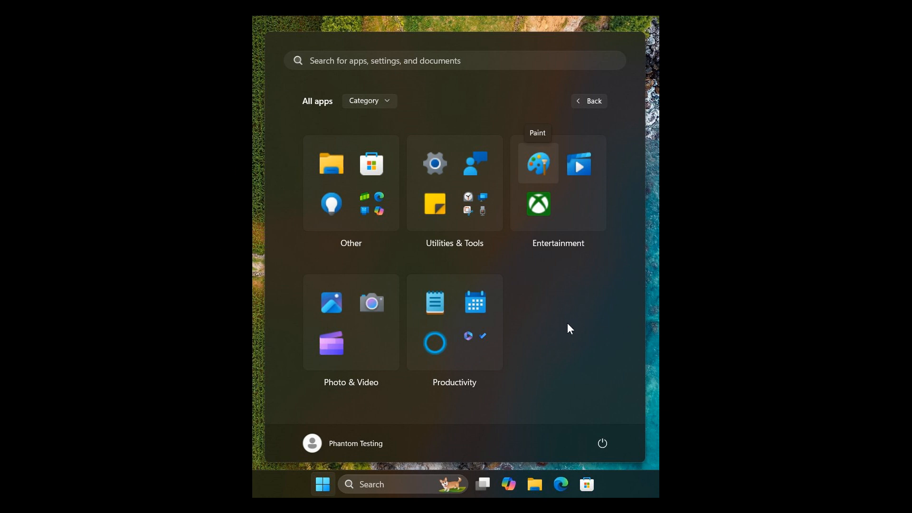
mouse_move(603, 315)
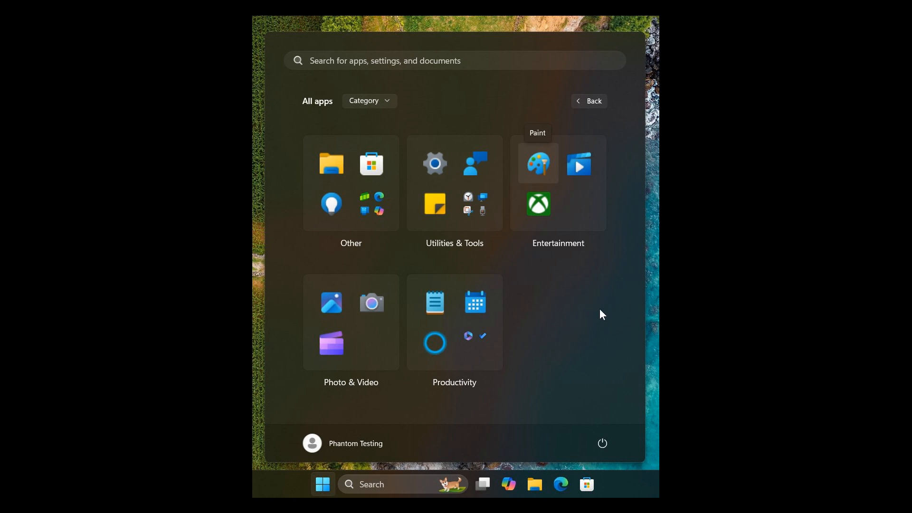